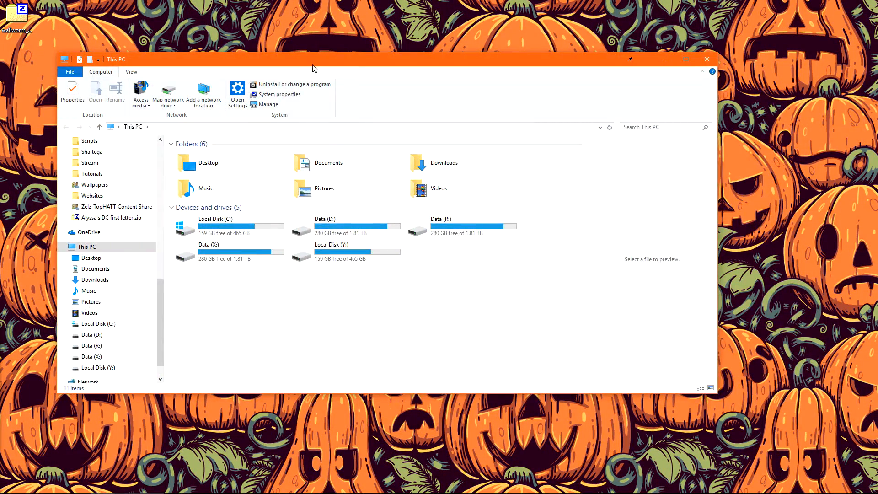
- Browse to C:\Program Files\Autodesk\3ds Max 2017\scripts containing the wallworm_pro.zip archive
{"action": "double_click", "coordinate": [211, 225]}
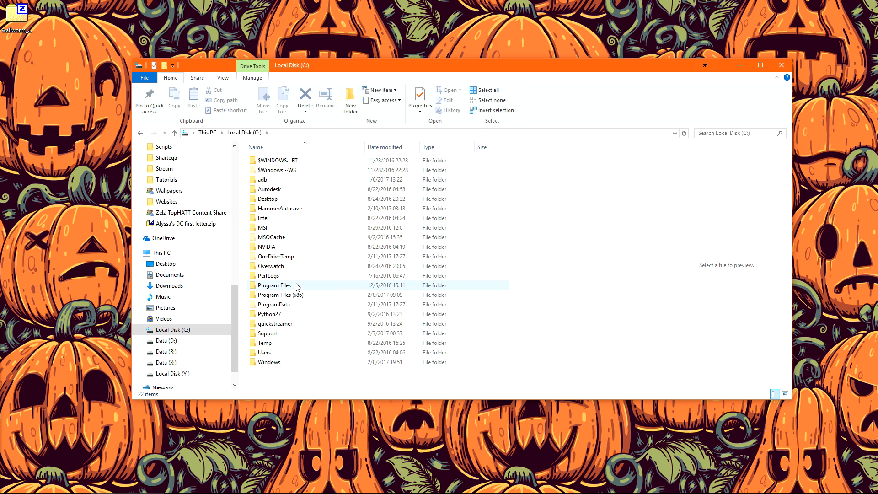
{"action": "left_click", "coordinate": [274, 286]}
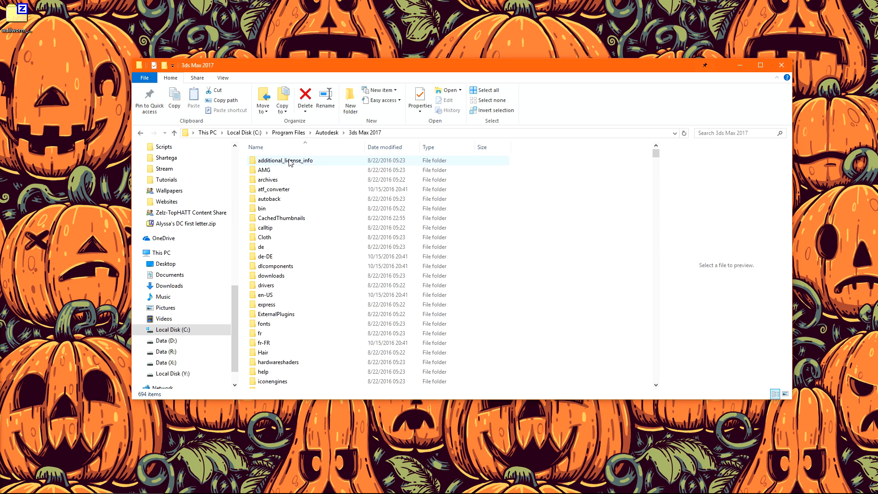
{"action": "scroll", "scroll_direction": "down", "scroll_amount": 3}
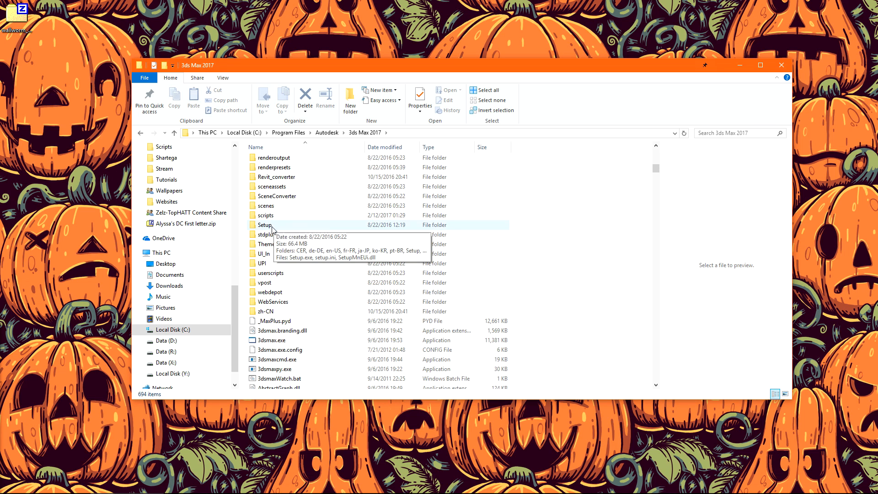
{"action": "double_click", "coordinate": [265, 215]}
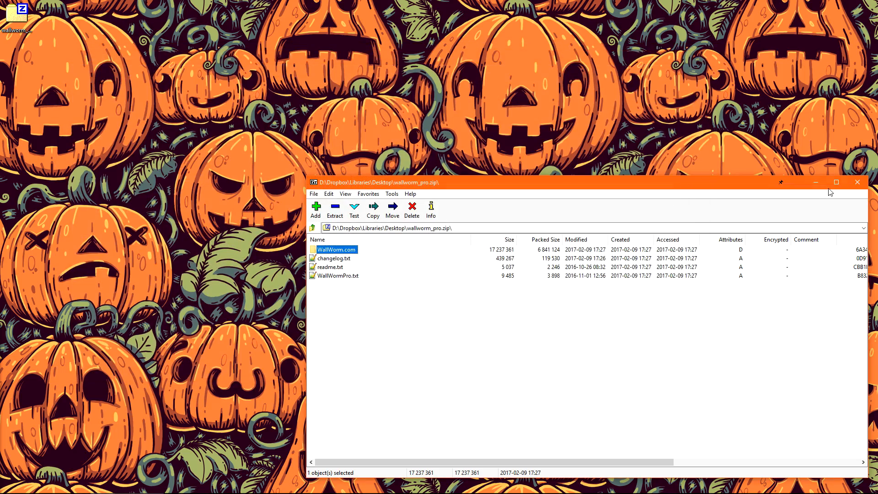
- Launch 3ds Max 2017 from Start with Run as administrator
{"action": "left_click", "coordinate": [9, 484]}
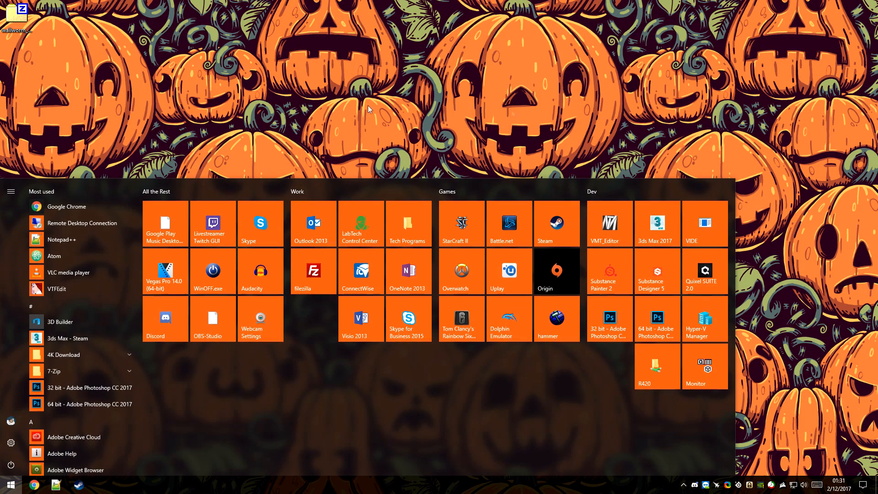
{"action": "right_click", "coordinate": [658, 224]}
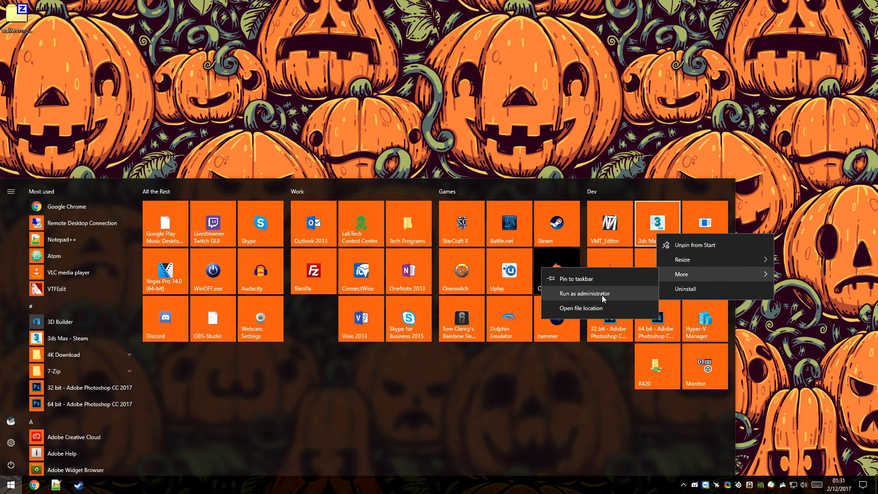
{"action": "left_click", "coordinate": [580, 292]}
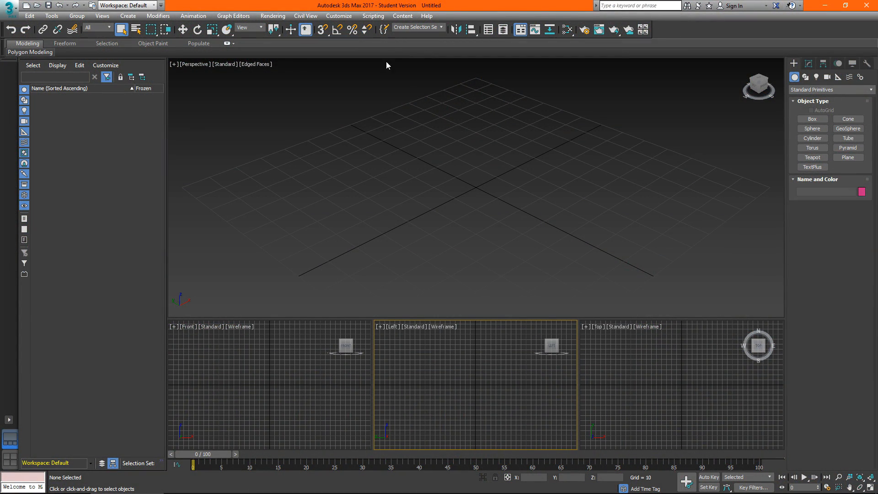
- Run the Wall Worm installer script from the WallWorm.com scripts folder via Scripting > Run Script
{"action": "left_click", "coordinate": [373, 16]}
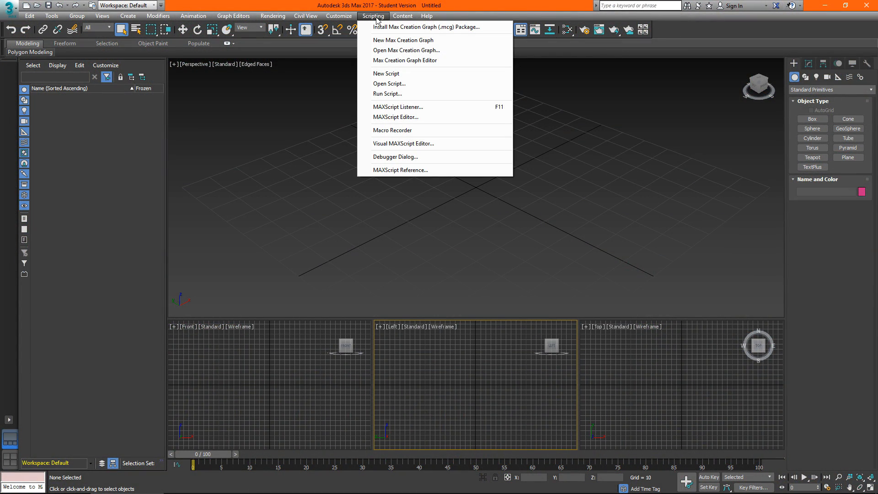
{"action": "left_click", "coordinate": [388, 83]}
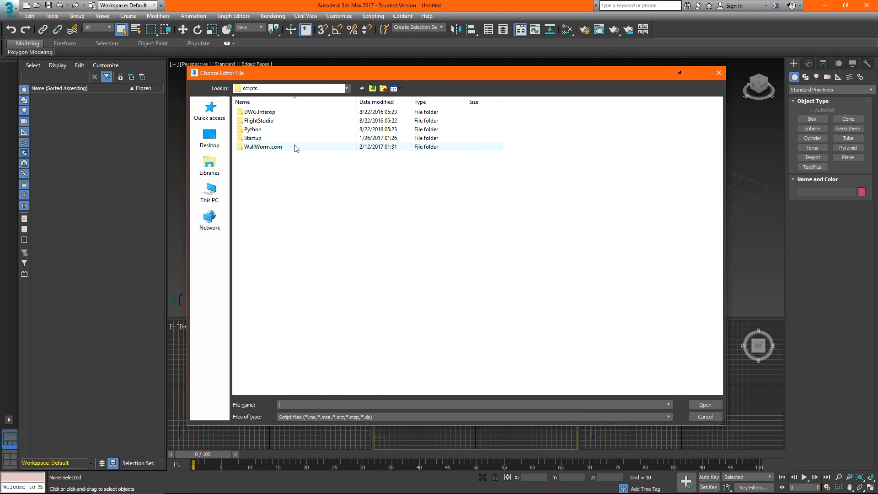
{"action": "double_click", "coordinate": [263, 147]}
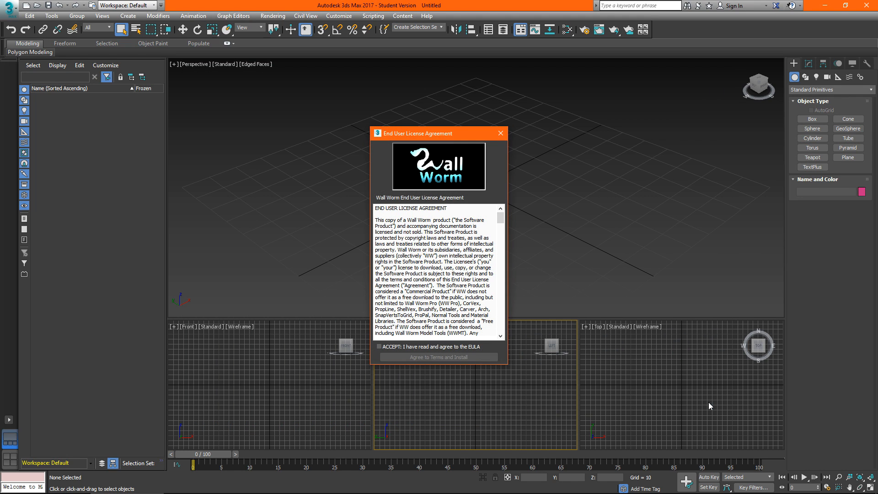
- Tick ACCEPT, agree to the licence terms and install Wall Worm
{"action": "left_click", "coordinate": [379, 346]}
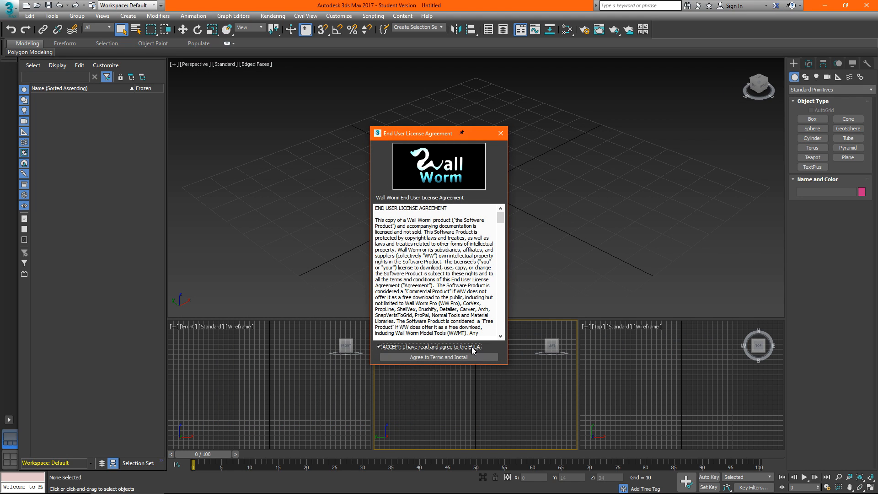
{"action": "left_click", "coordinate": [378, 347]}
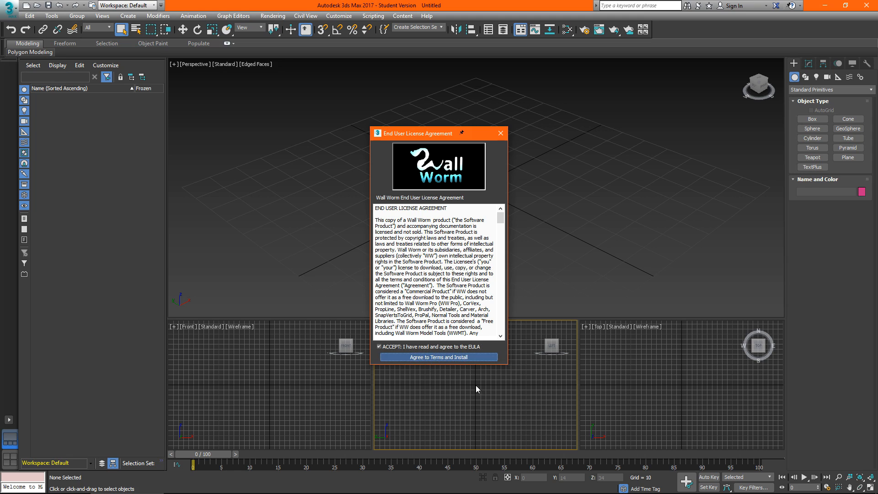
{"action": "left_click", "coordinate": [437, 356]}
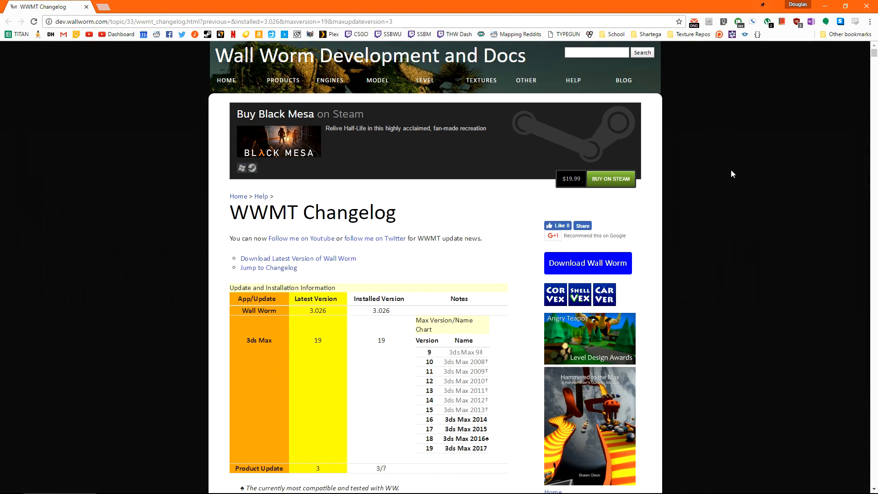
{"action": "scroll", "scroll_direction": "down", "scroll_amount": 3}
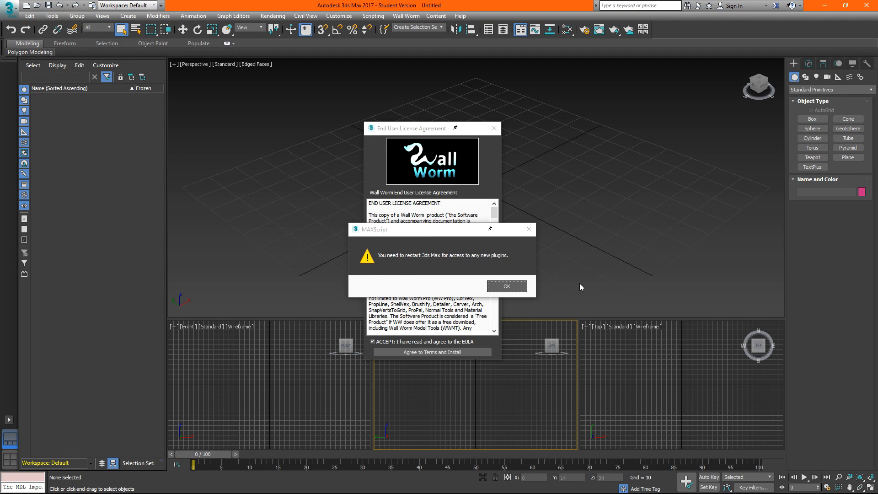
- Acknowledge the restart and installation-complete messages to reveal Wall Worm Global Settings
{"action": "left_click", "coordinate": [506, 285]}
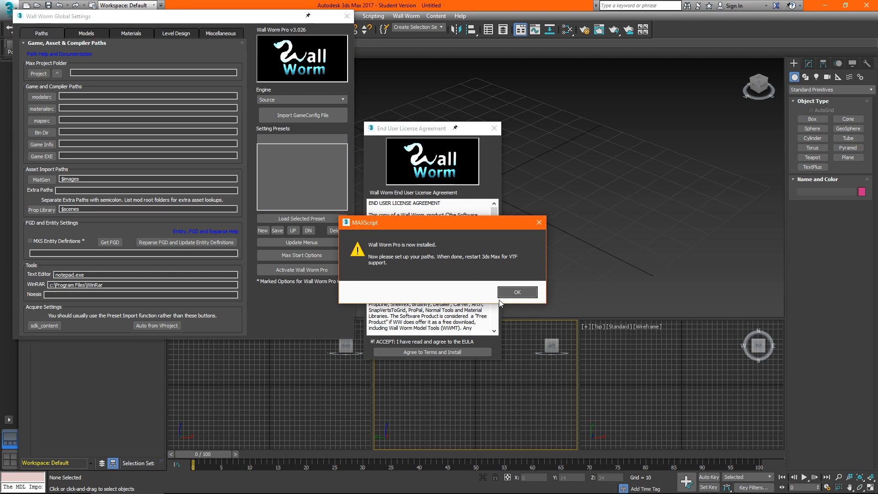
{"action": "left_click", "coordinate": [516, 291]}
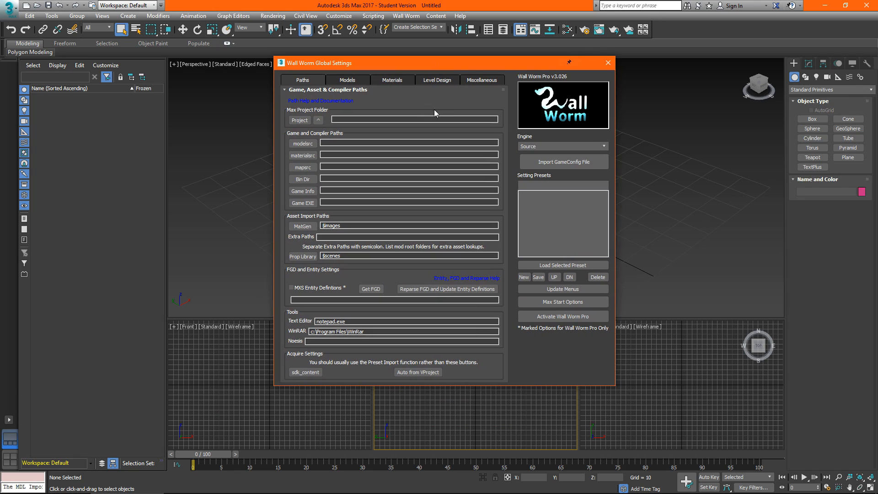
{"action": "mouse_move", "coordinate": [411, 106]}
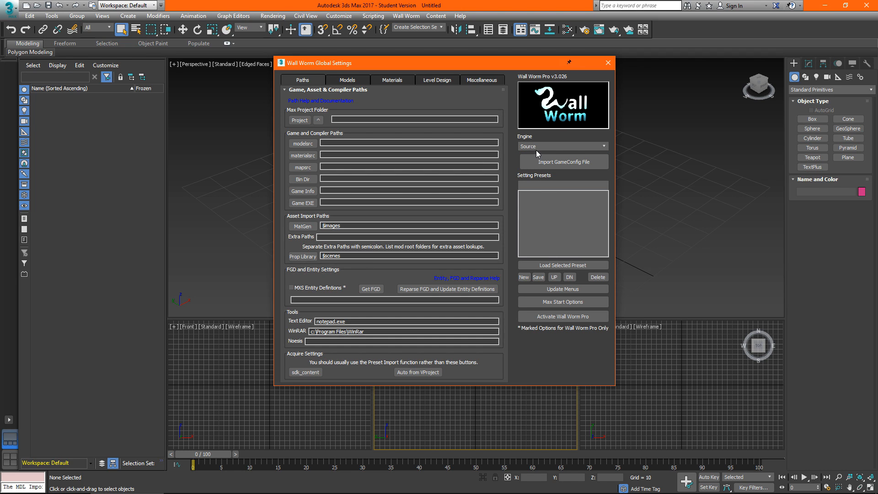
{"action": "mouse_move", "coordinate": [563, 171]}
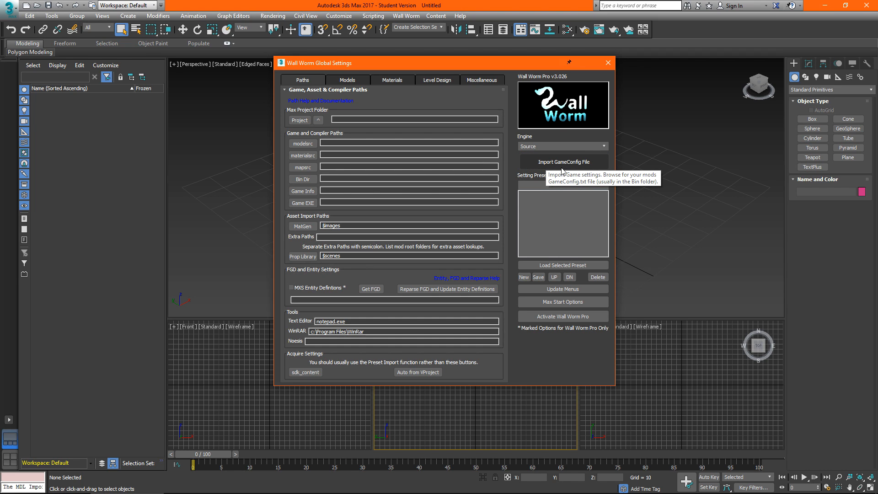
- Import GameConfig.txt from the csgo bin folder under C:\Program Files (x86) into Wall Worm
{"action": "left_click", "coordinate": [563, 162]}
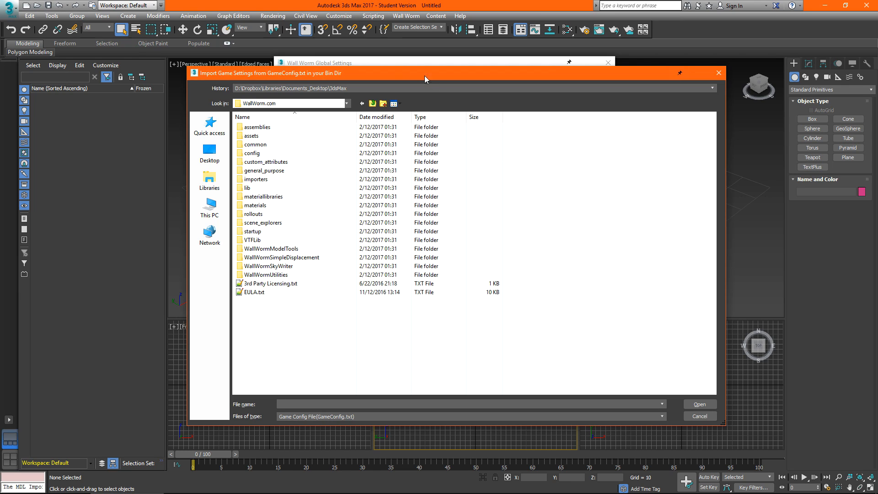
{"action": "left_click", "coordinate": [221, 203]}
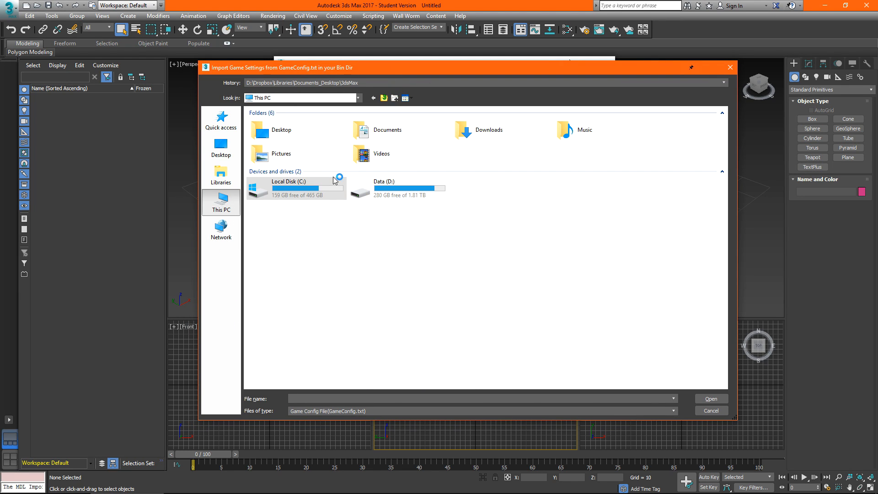
{"action": "double_click", "coordinate": [288, 181]}
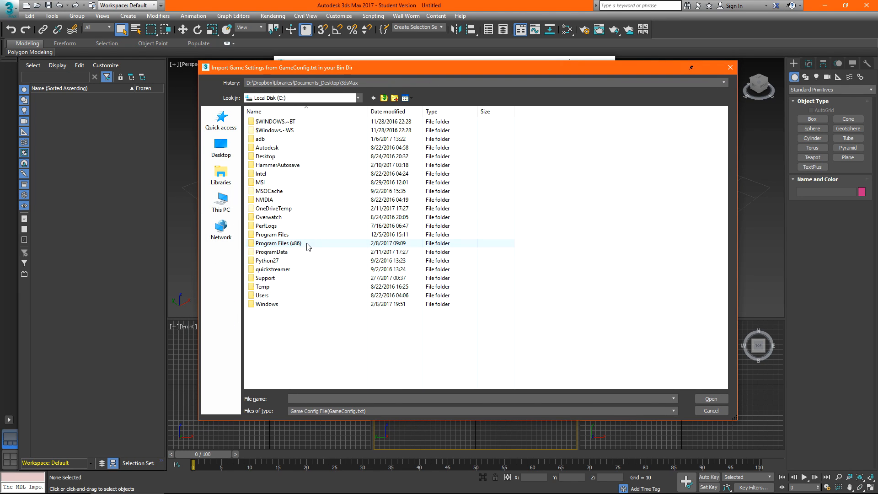
{"action": "double_click", "coordinate": [278, 243]}
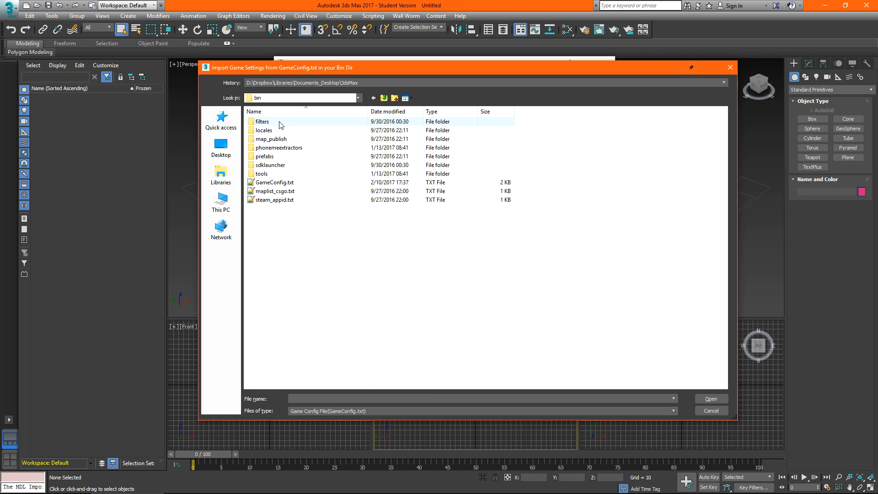
{"action": "left_click", "coordinate": [275, 182]}
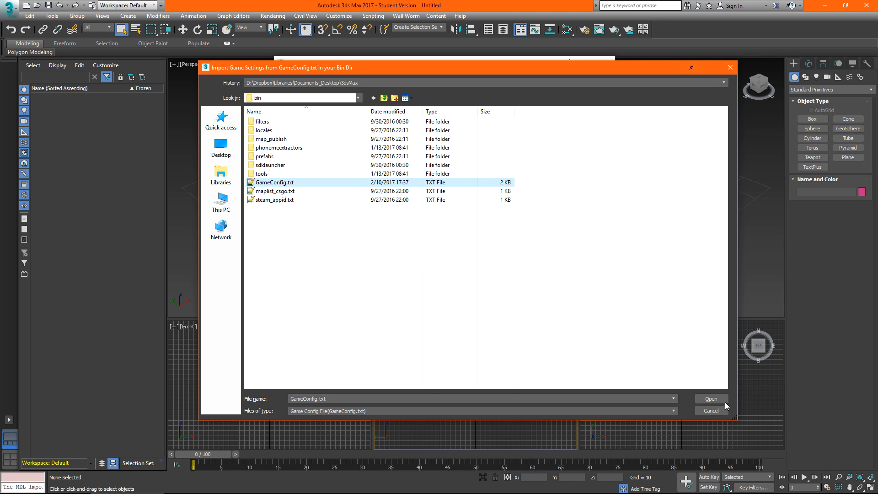
{"action": "left_click", "coordinate": [710, 398]}
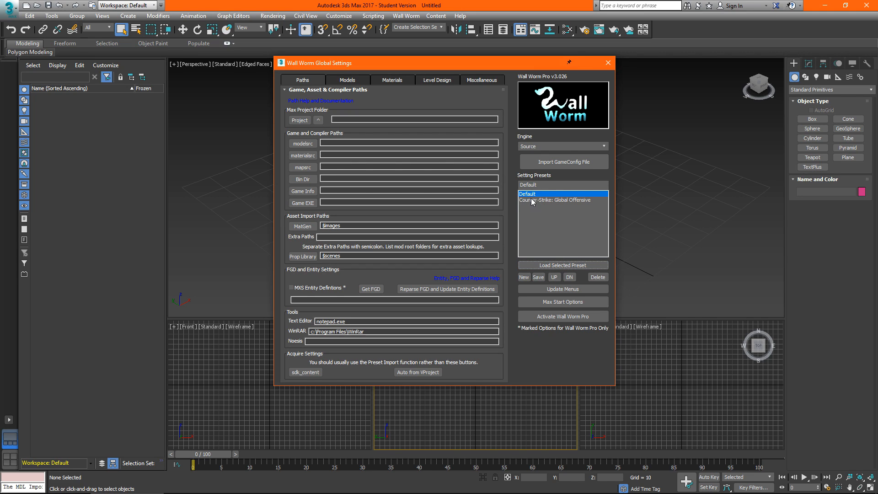
- Select the Counter-Strike: Global Offensive preset and load its paths into Wall Worm
{"action": "left_click", "coordinate": [559, 200]}
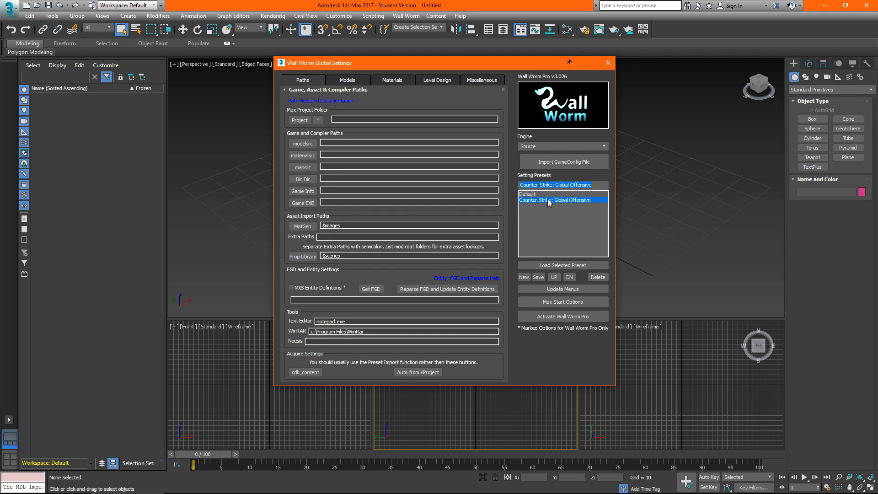
{"action": "left_click", "coordinate": [562, 265]}
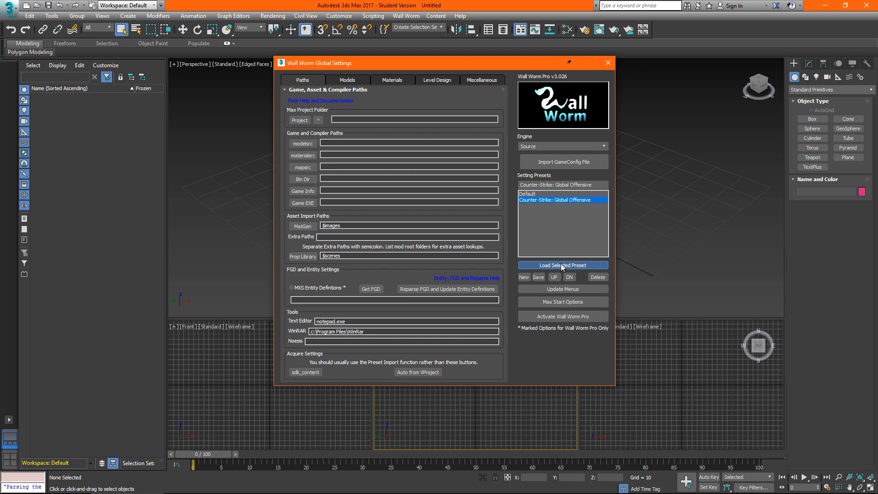
{"action": "left_click", "coordinate": [562, 266]}
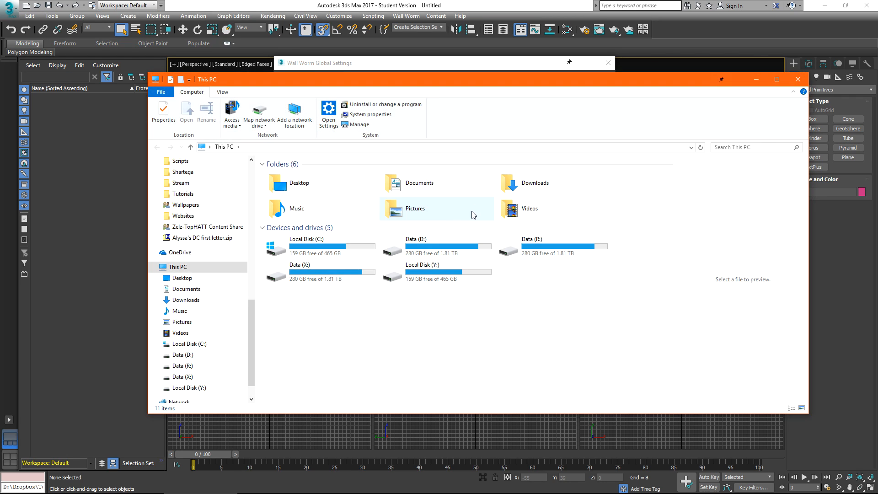
{"action": "mouse_move", "coordinate": [472, 249]}
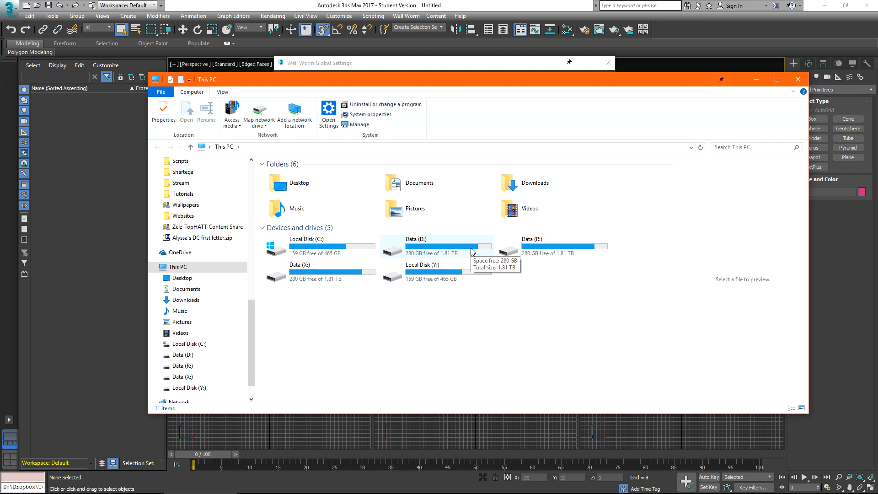
- Create and enter a new CSGORAW folder on Data (D:), then search Windows for 'gcf'
{"action": "double_click", "coordinate": [423, 246]}
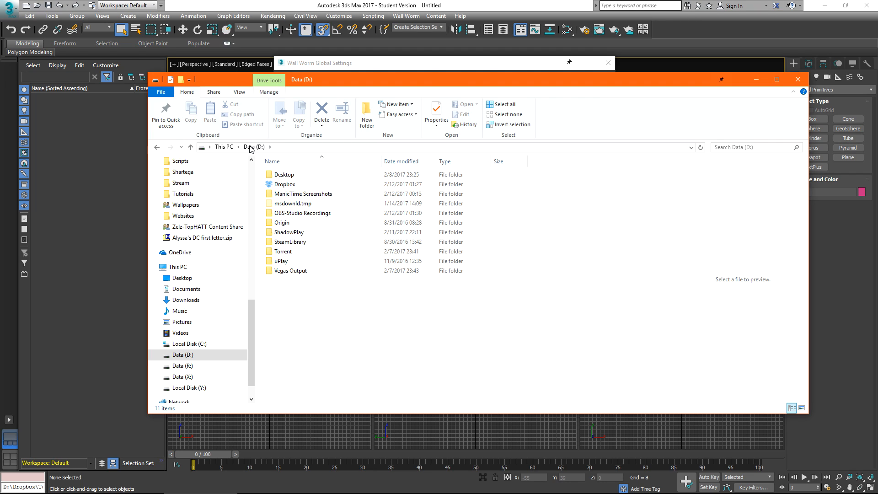
{"action": "left_click", "coordinate": [365, 114]}
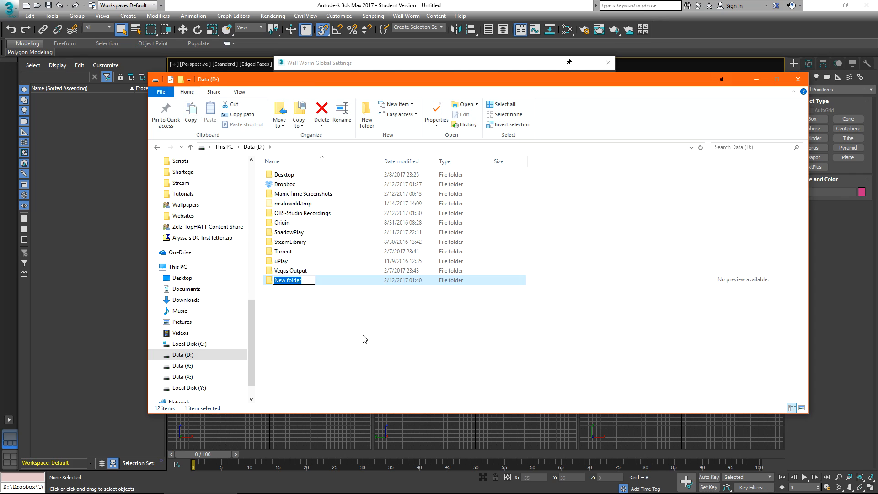
{"action": "type", "text": "CSGORAW"}
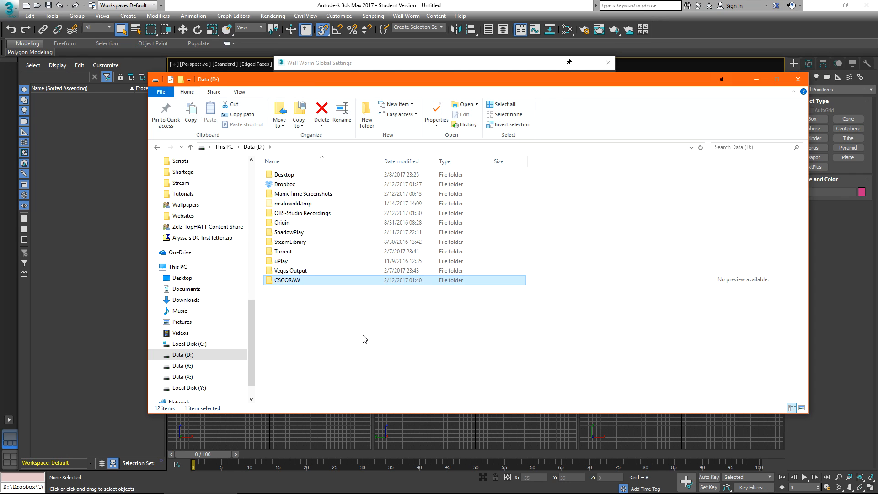
{"action": "double_click", "coordinate": [287, 280]}
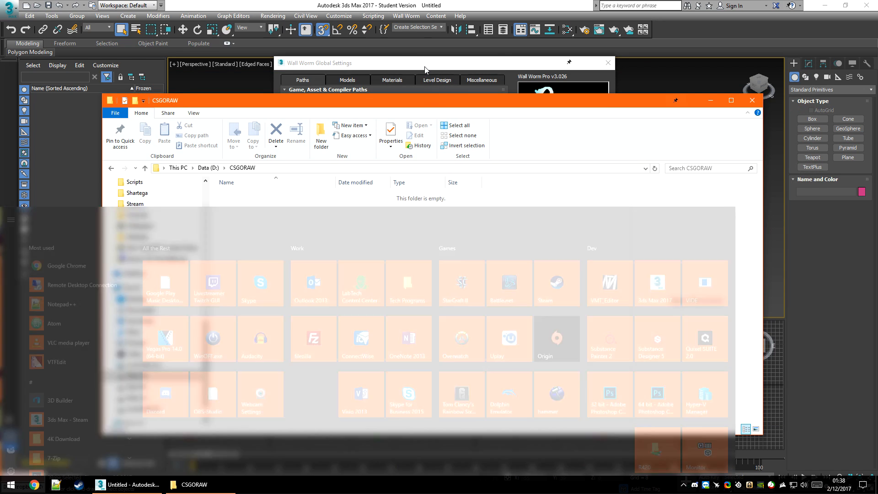
{"action": "type", "text": "gcf"}
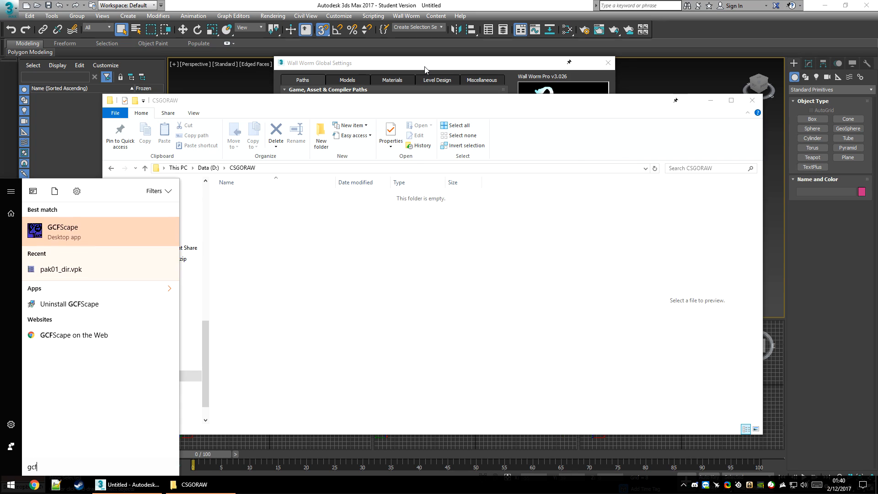
- Launch GCFScape, load CS:GO's pak01_dir.vpk from Recent Files and extract it to D:\CSGORAW
{"action": "left_click", "coordinate": [63, 231]}
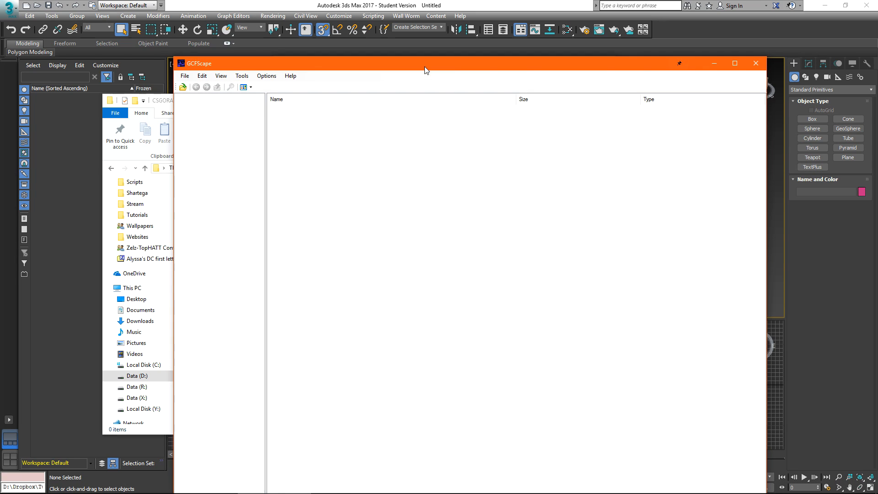
{"action": "left_click_drag", "start_coordinate": [425, 63], "coordinate": [492, 10]}
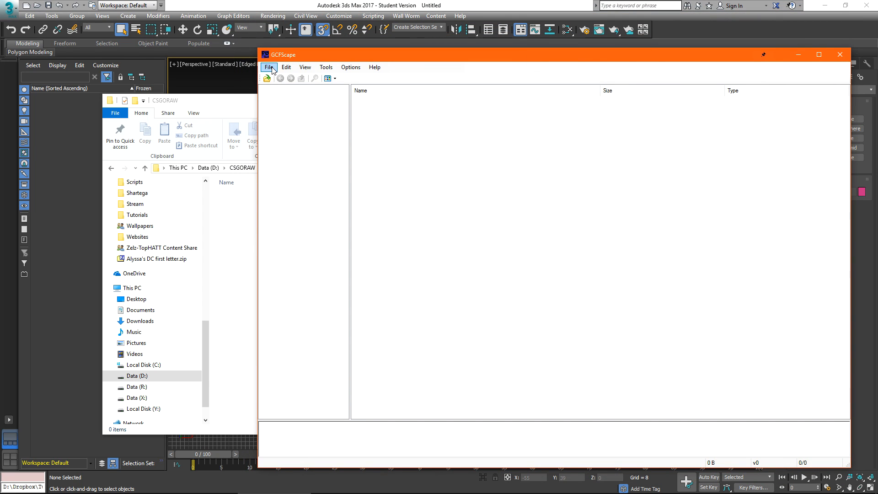
{"action": "left_click", "coordinate": [268, 67]}
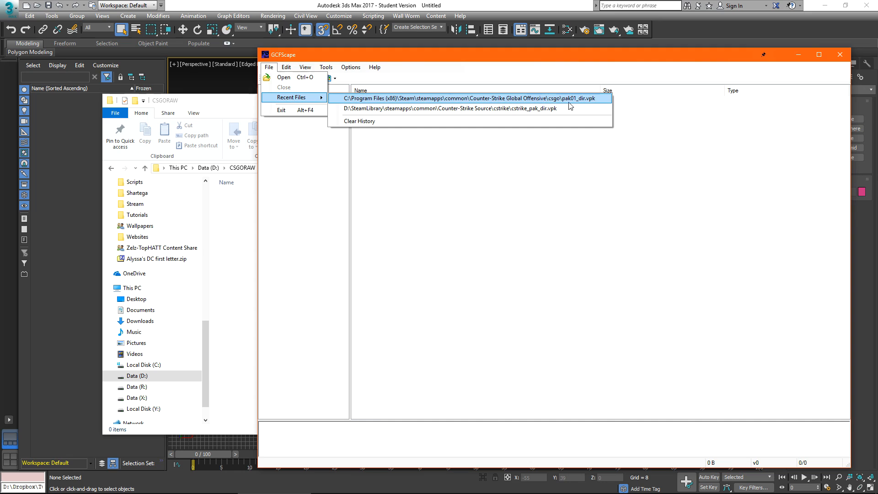
{"action": "mouse_move", "coordinate": [586, 106]}
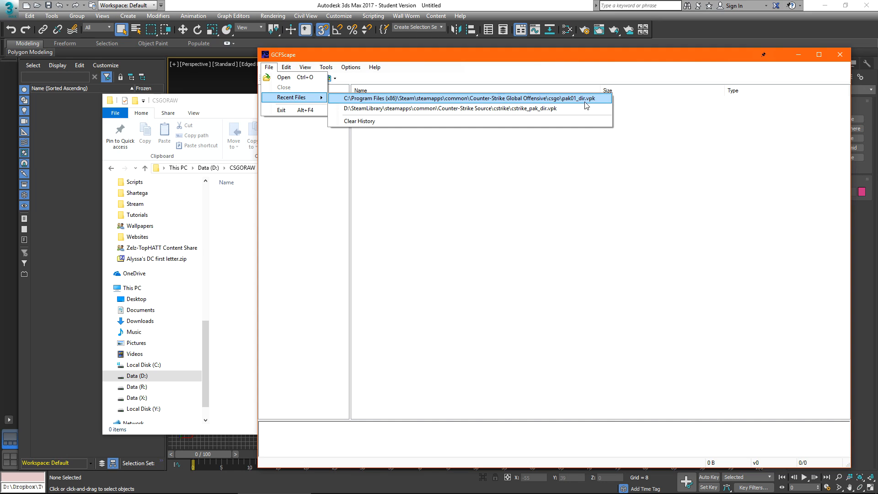
{"action": "left_click", "coordinate": [470, 98]}
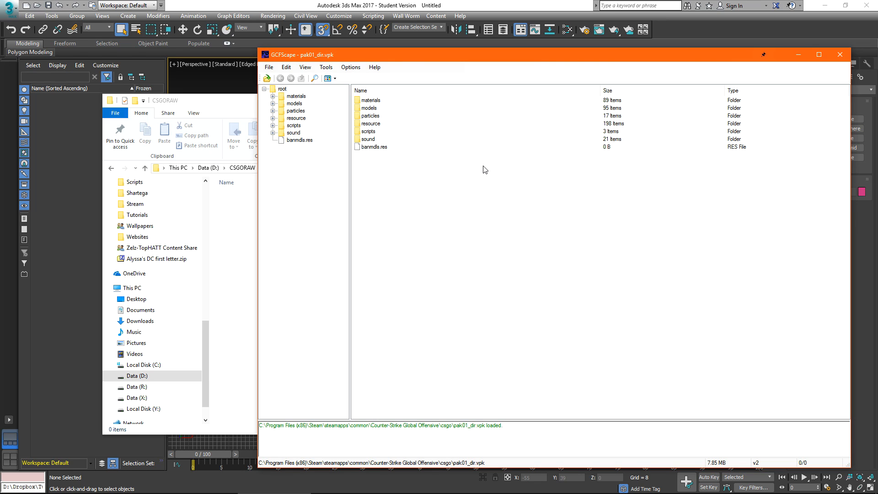
{"action": "left_click", "coordinate": [369, 100]}
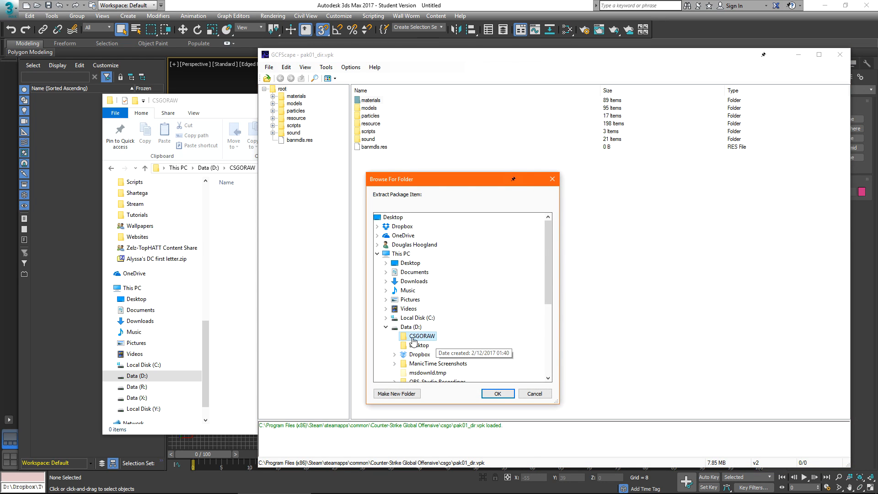
{"action": "scroll", "scroll_direction": "down", "scroll_amount": 3}
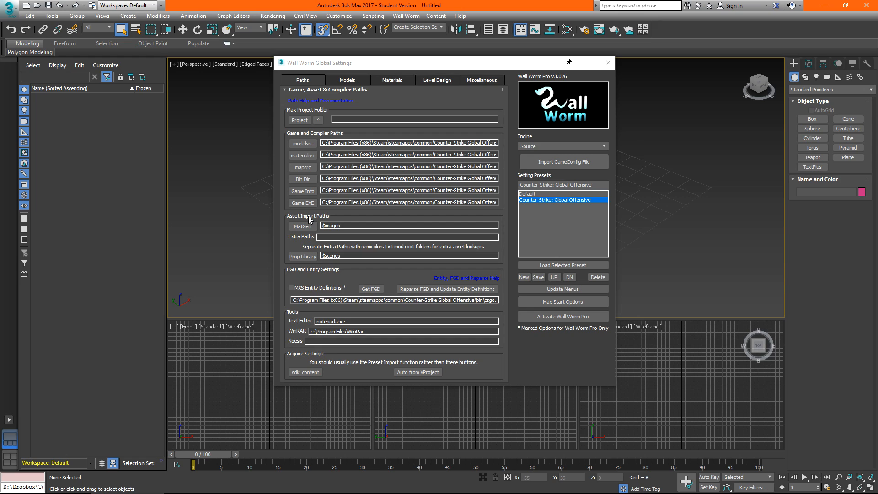
- Set Wall Worm's Extra Paths value to d:\csgoraw\materials
{"action": "left_click", "coordinate": [408, 236]}
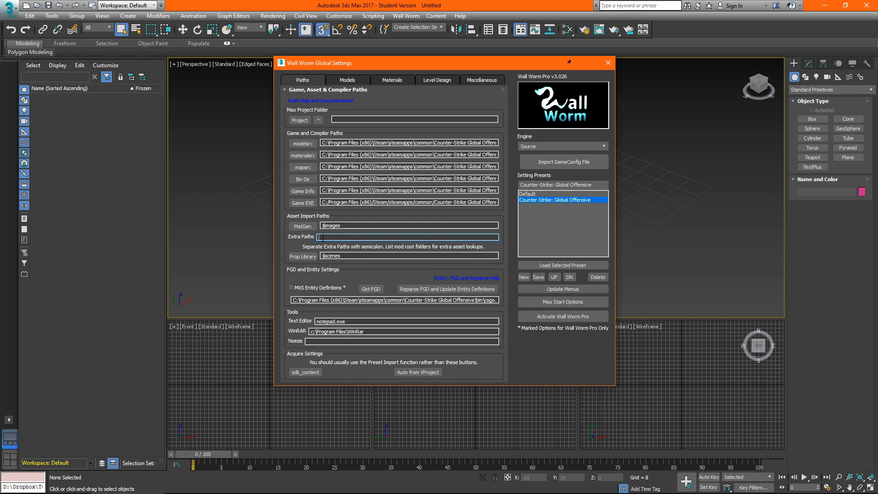
{"action": "type", "text": "d:\\csgoraw"}
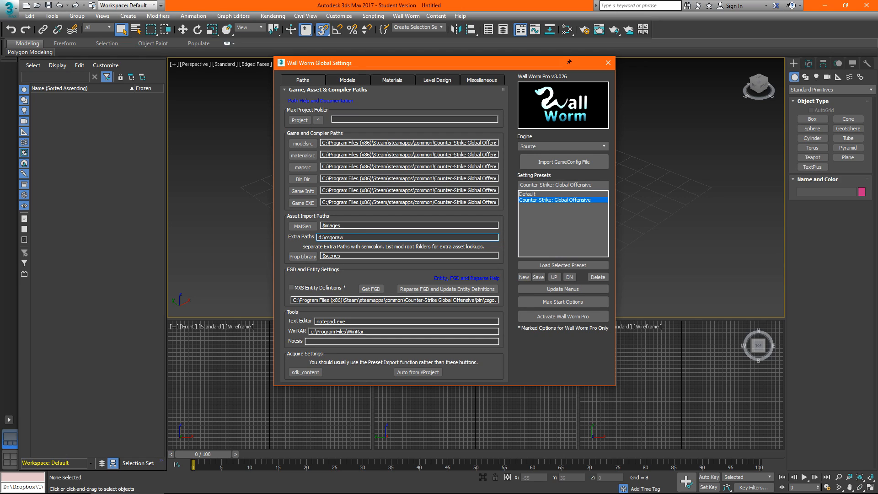
{"action": "type", "text": "\\materials"}
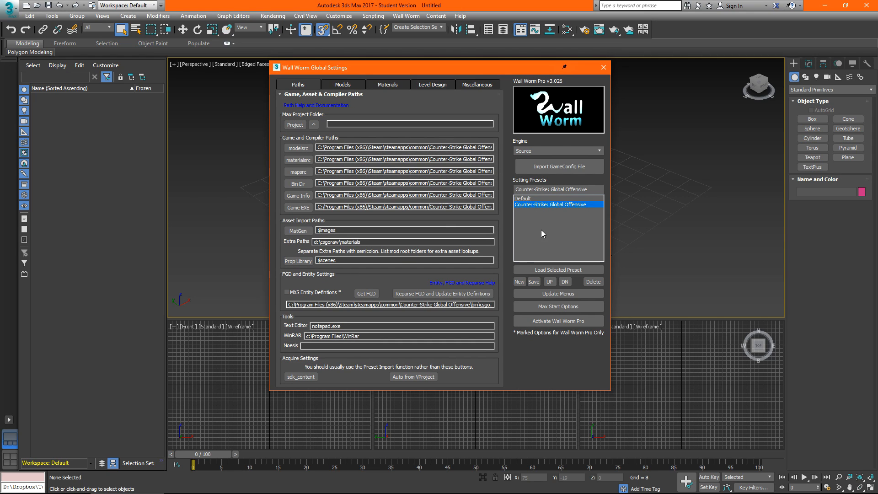
{"action": "mouse_move", "coordinate": [564, 217]}
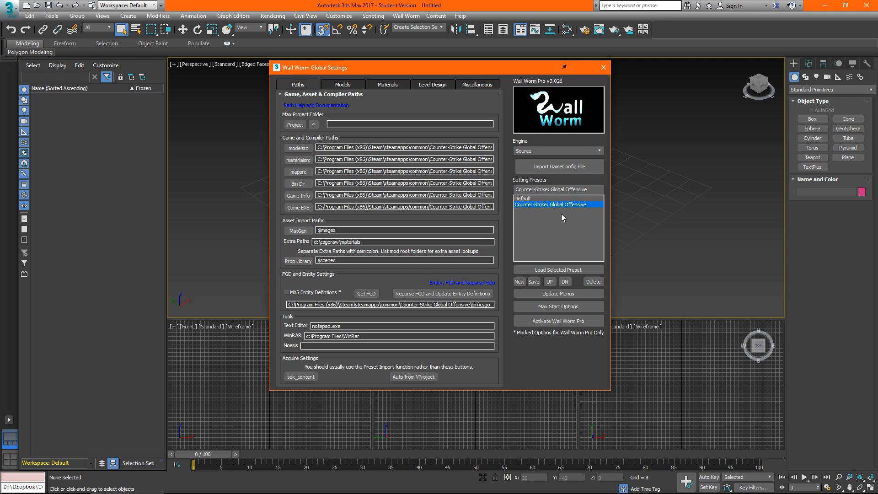
- Point the preset's Max project path at the raw content\3dsmax folder via the folder browser
{"action": "left_click", "coordinate": [295, 124]}
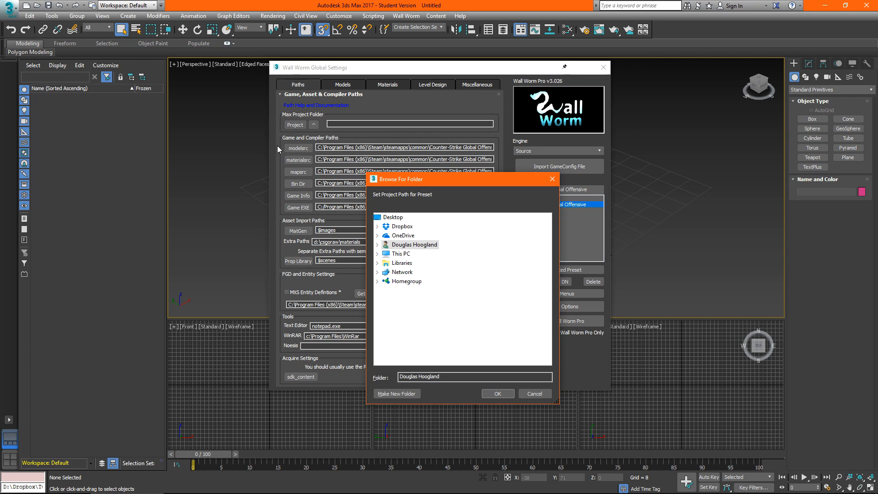
{"action": "mouse_move", "coordinate": [399, 253]}
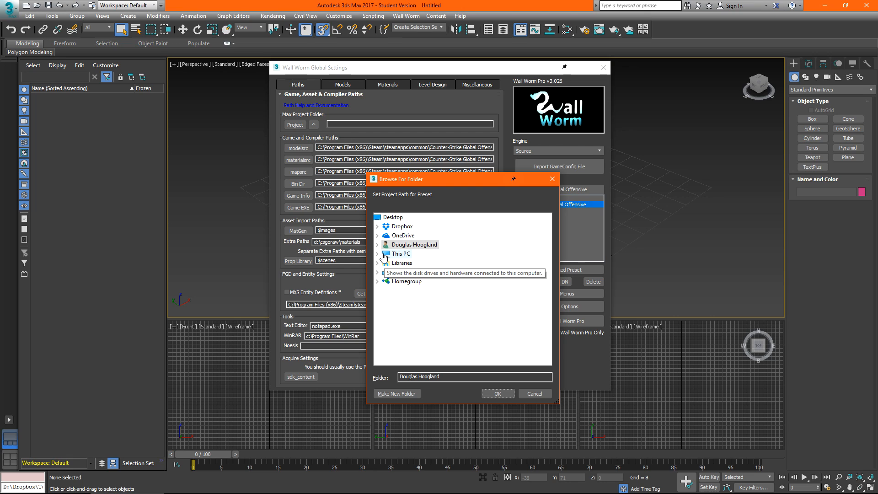
{"action": "left_click", "coordinate": [378, 218]}
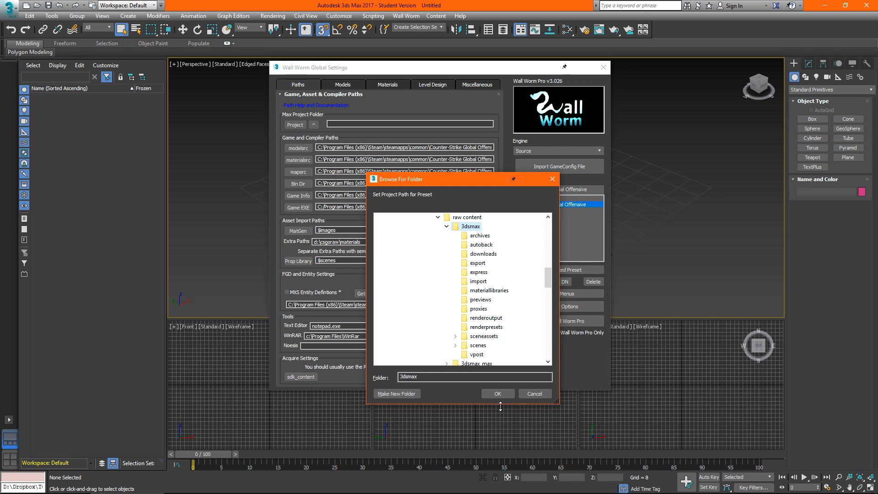
{"action": "left_click", "coordinate": [496, 393]}
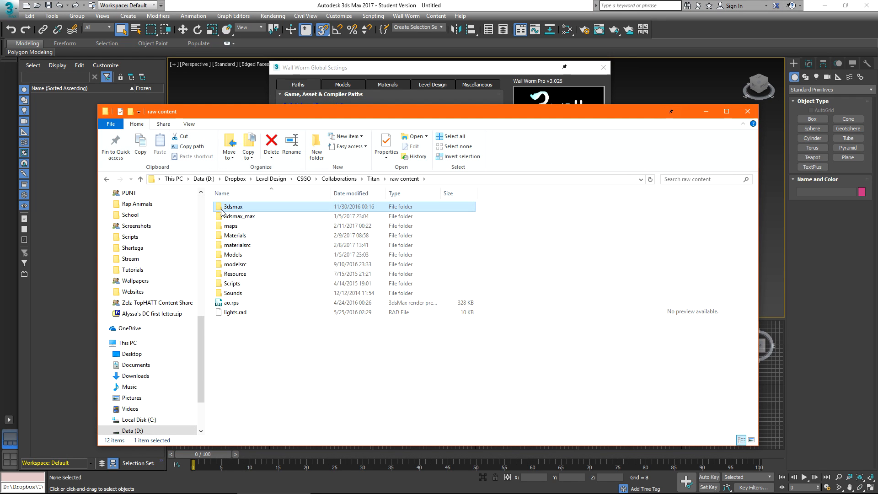
- Browse into 3dsmax\scenes and select the maxstart.max startup scene file
{"action": "double_click", "coordinate": [233, 205]}
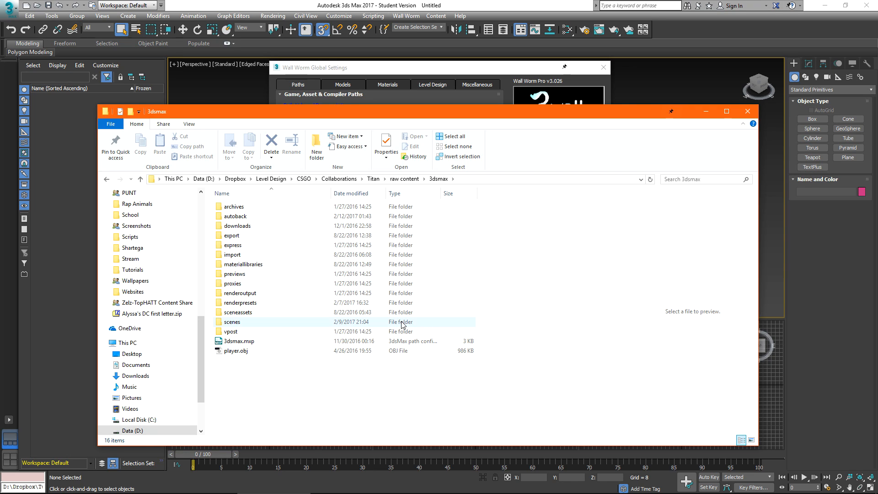
{"action": "double_click", "coordinate": [231, 321]}
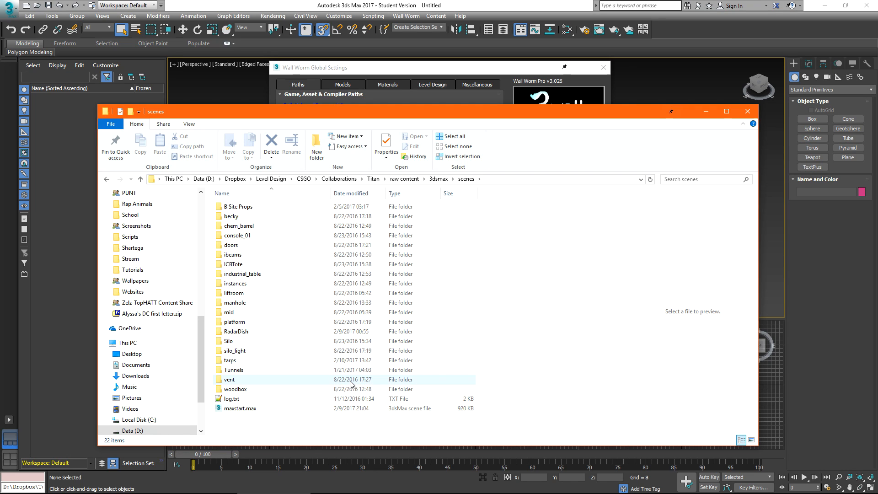
{"action": "left_click", "coordinate": [241, 408]}
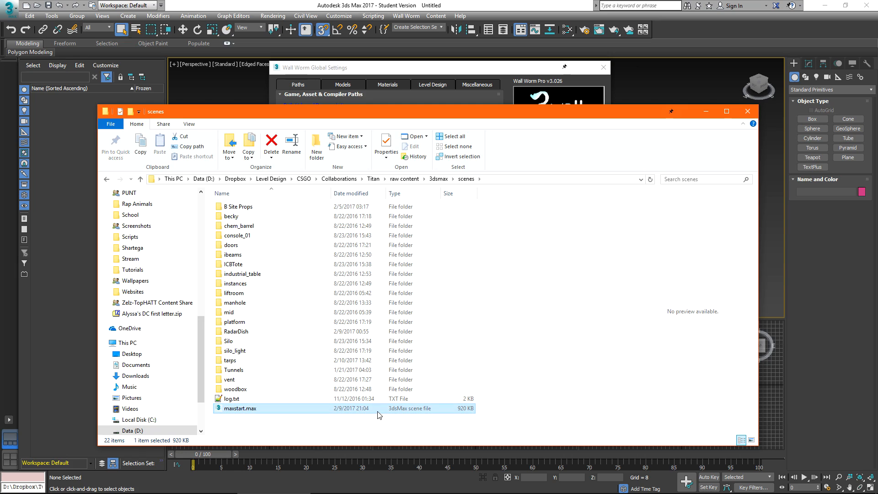
{"action": "mouse_move", "coordinate": [415, 423]}
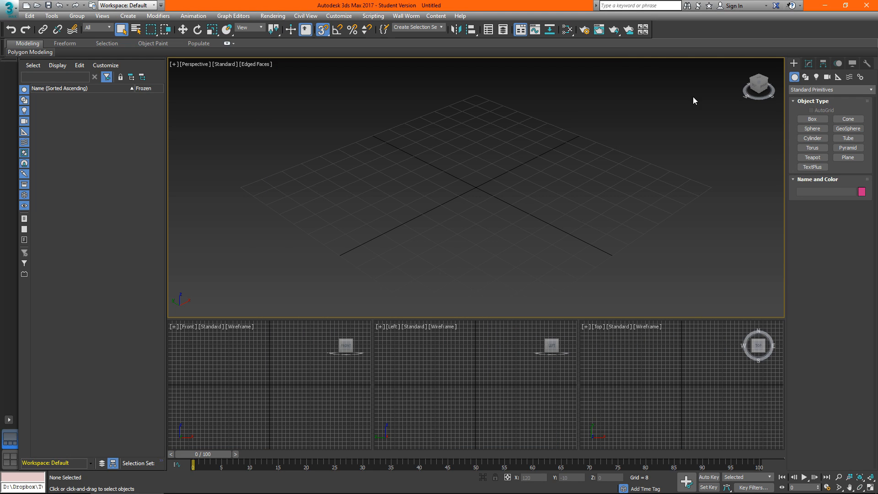
{"action": "mouse_move", "coordinate": [541, 214]}
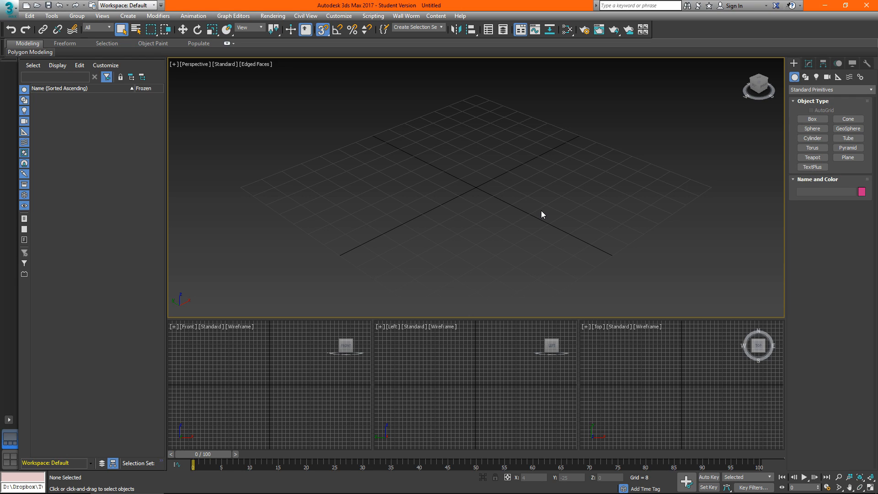
- Confirm in Configure User Paths that the project folder is raw content\3dsmax and accept
{"action": "left_click", "coordinate": [338, 16]}
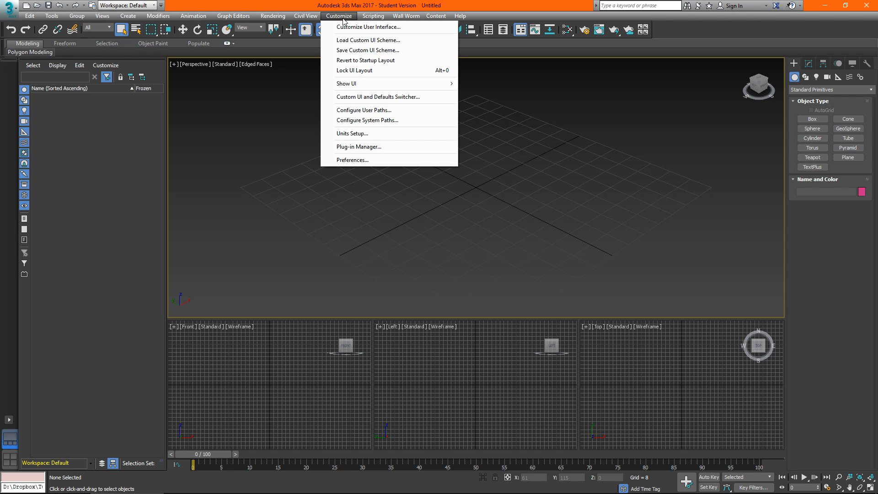
{"action": "left_click", "coordinate": [363, 110]}
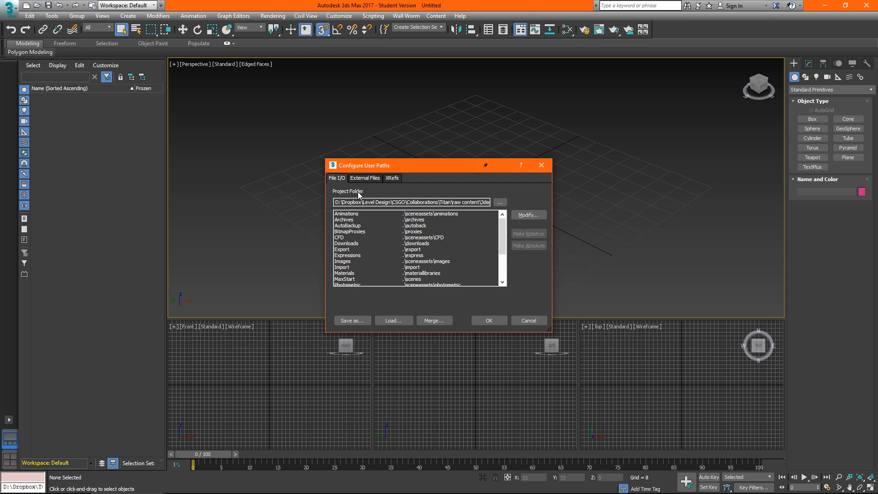
{"action": "scroll", "scroll_direction": "down", "scroll_amount": 3}
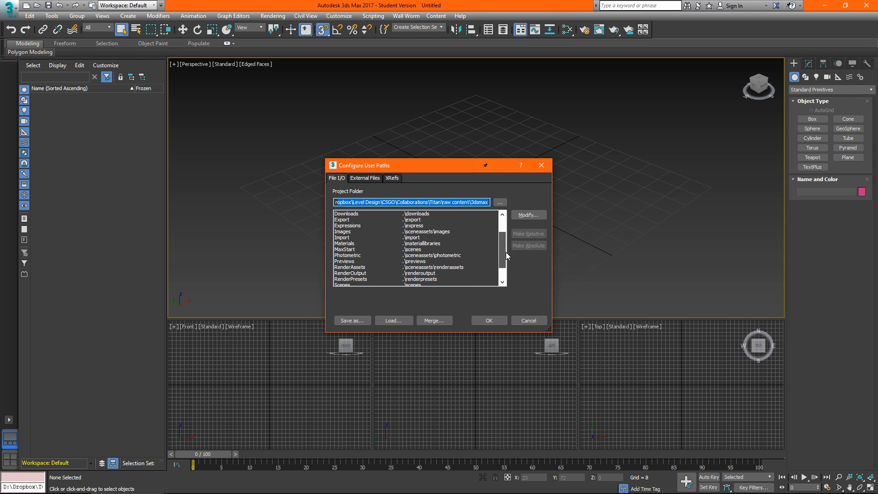
{"action": "scroll", "scroll_direction": "down", "scroll_amount": 3}
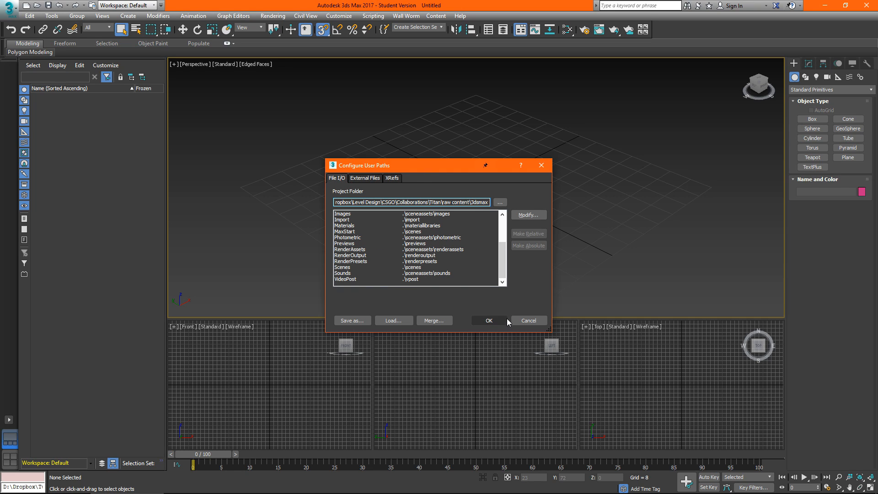
{"action": "left_click", "coordinate": [488, 320]}
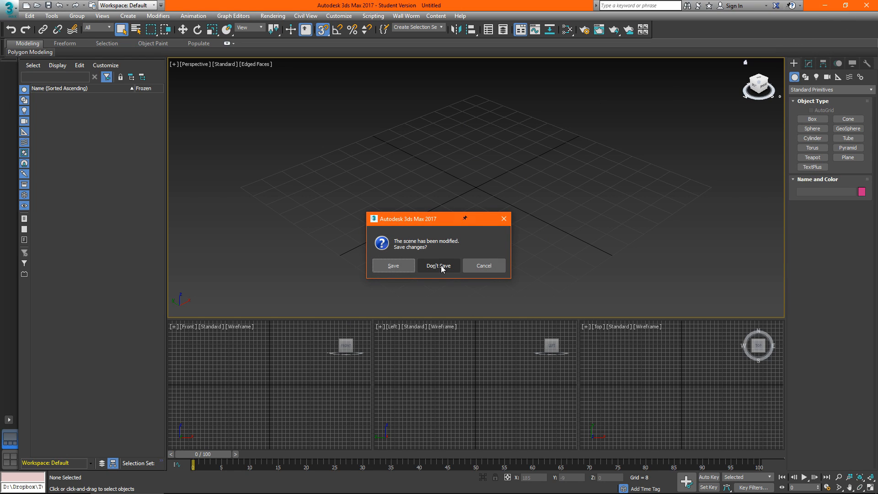
- Discard changes so the reset loads a fresh scene from the project's startup layout
{"action": "left_click", "coordinate": [439, 265]}
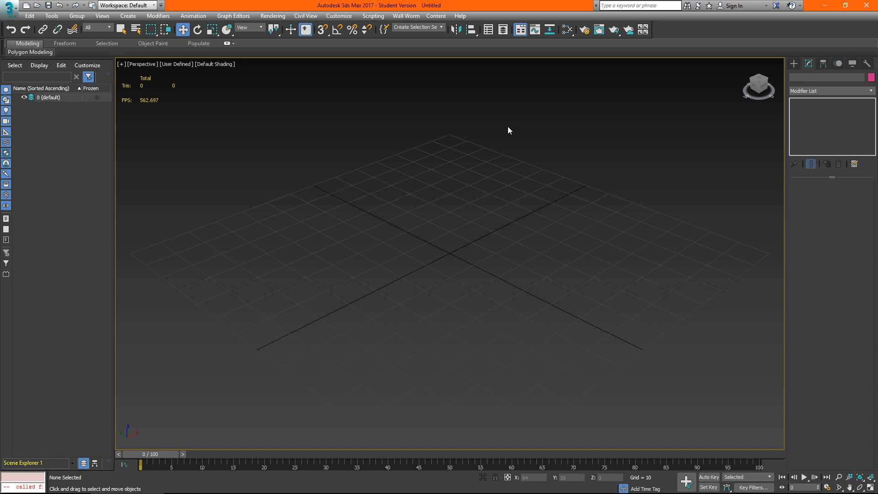
{"action": "mouse_move", "coordinate": [500, 124]}
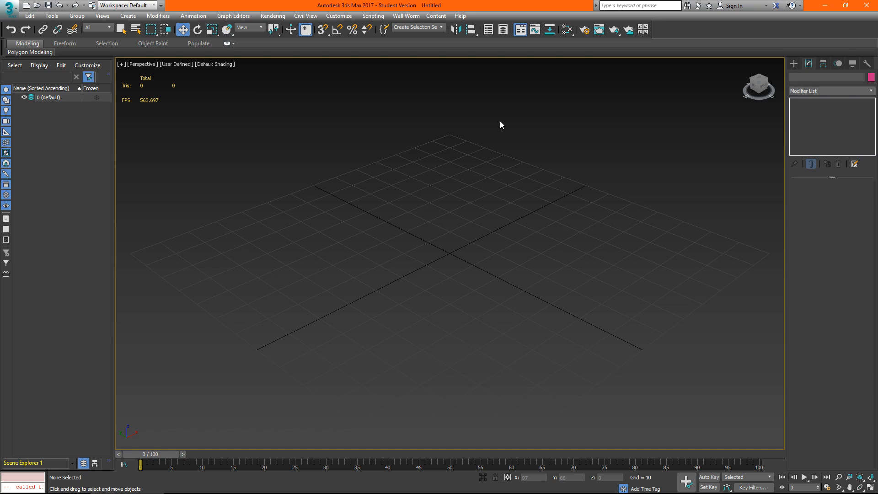
{"action": "mouse_move", "coordinate": [423, 138]}
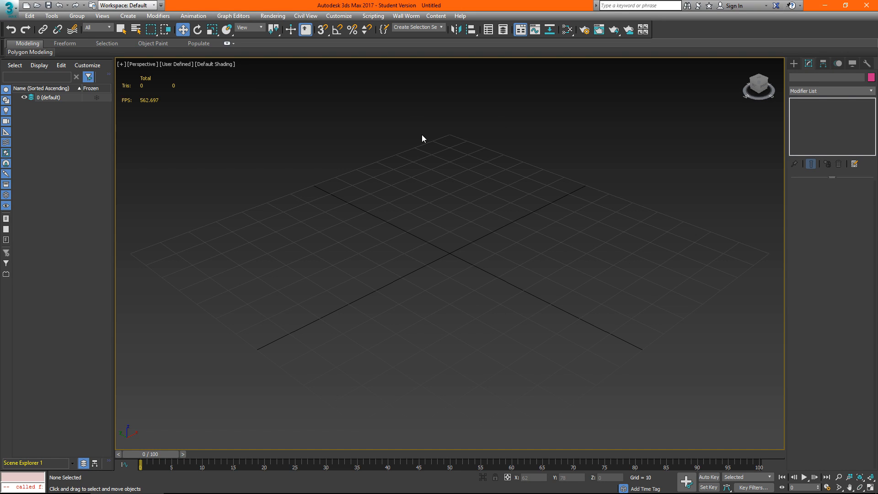
{"action": "mouse_move", "coordinate": [407, 27]}
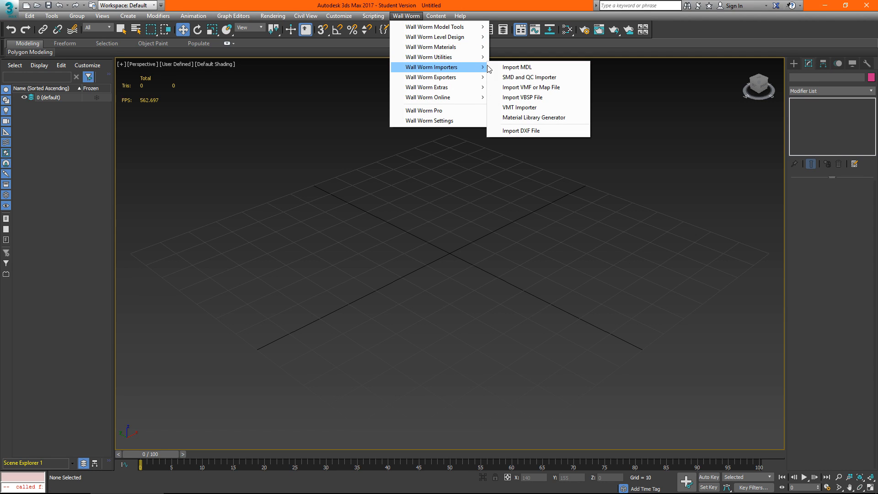
- Import Tutorial_00_Base.vmf through the Wall Worm VMF importer and dismiss its settings
{"action": "left_click", "coordinate": [542, 109]}
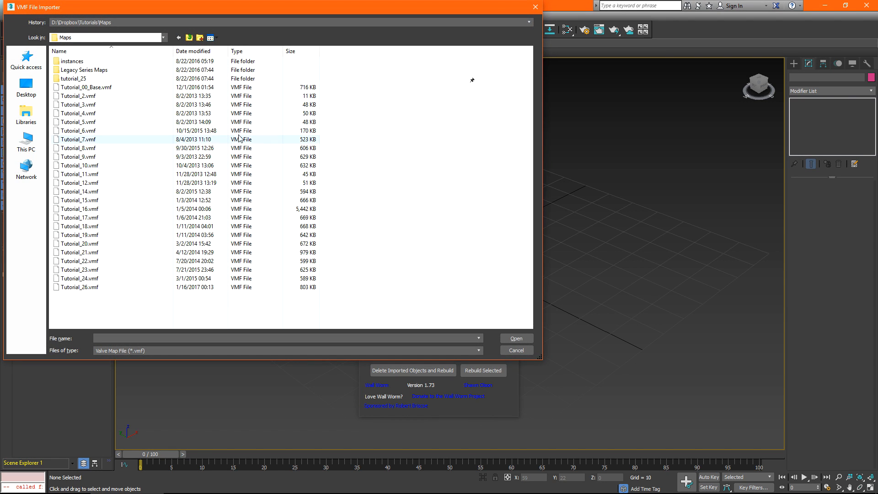
{"action": "left_click", "coordinate": [86, 87]}
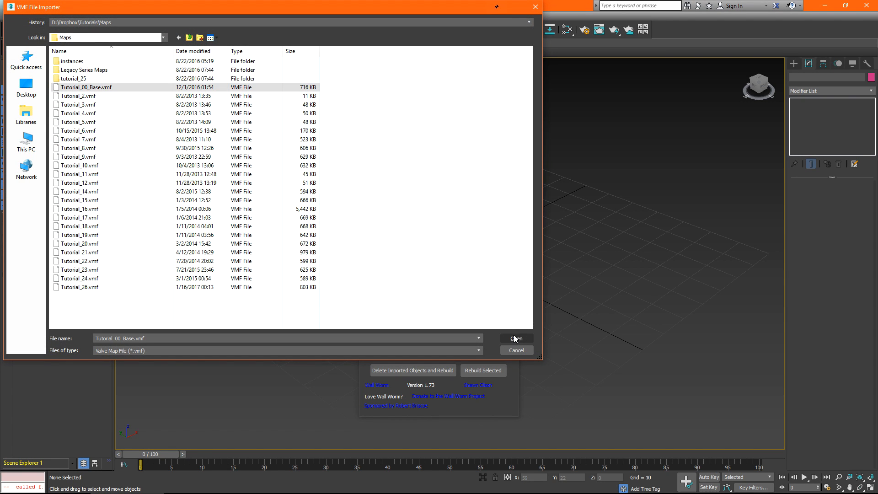
{"action": "left_click", "coordinate": [514, 338]}
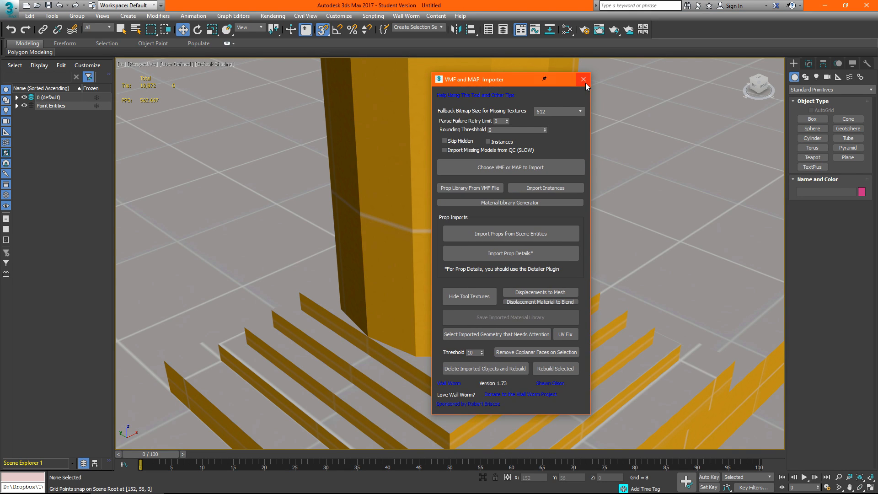
{"action": "left_click", "coordinate": [582, 79]}
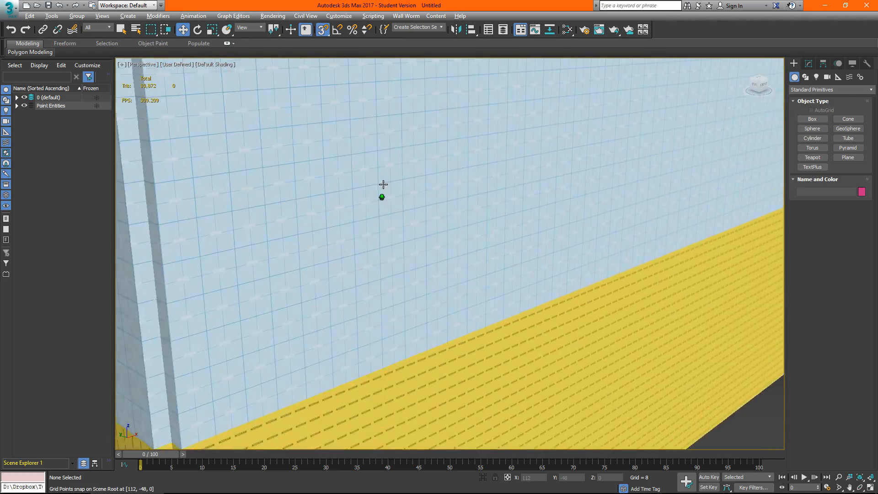